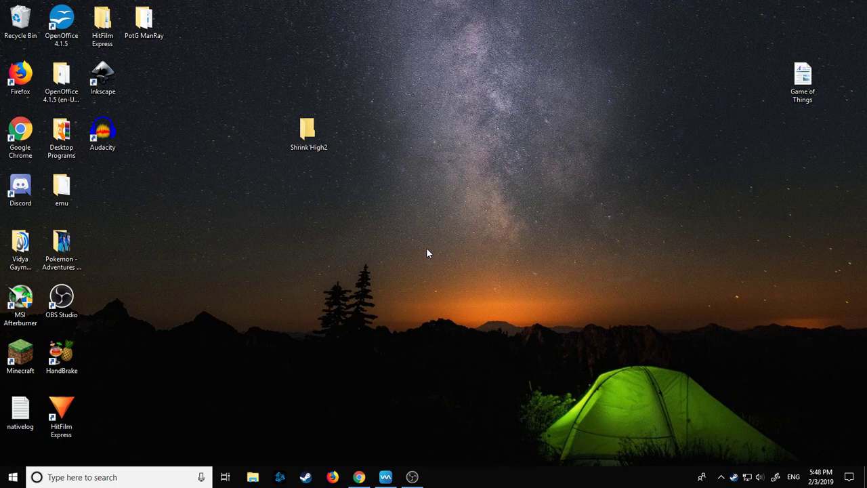
{"action": "mouse_move", "coordinate": [365, 473]}
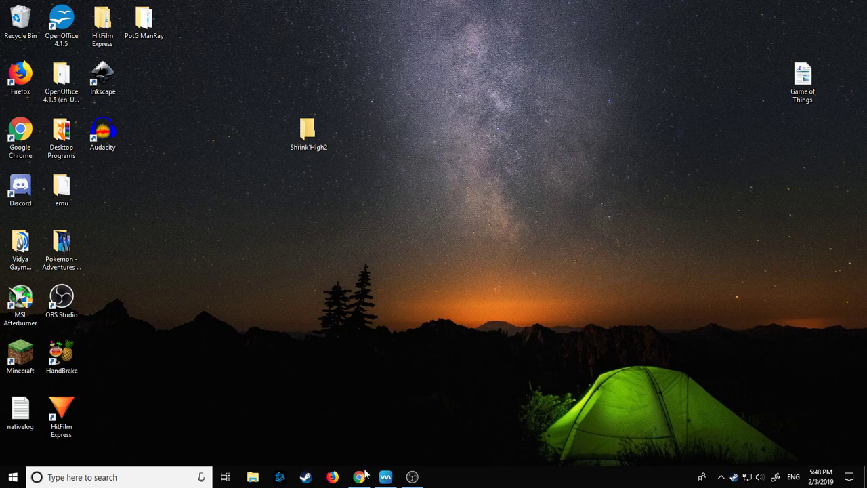
Start the RPG Maker VX RTP zip download from the RTP downloads page.
{"action": "left_click", "coordinate": [360, 477]}
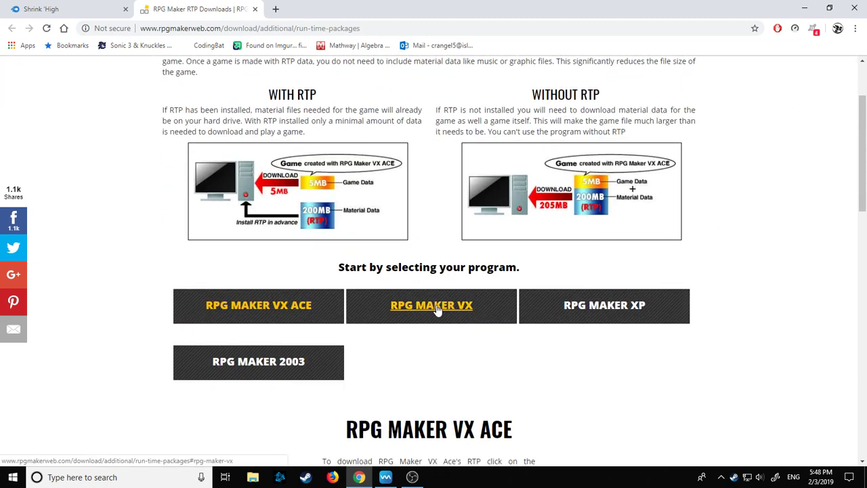
{"action": "left_click", "coordinate": [431, 305]}
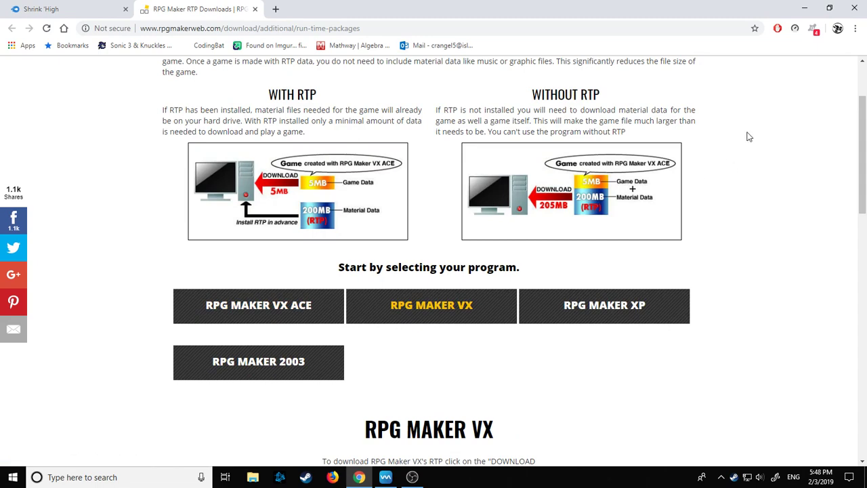
{"action": "scroll", "scroll_direction": "down", "scroll_amount": 3}
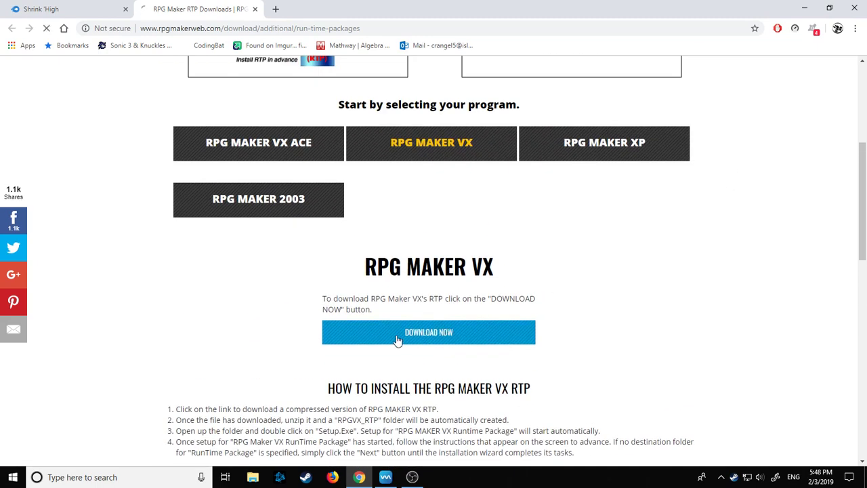
{"action": "left_click", "coordinate": [429, 332]}
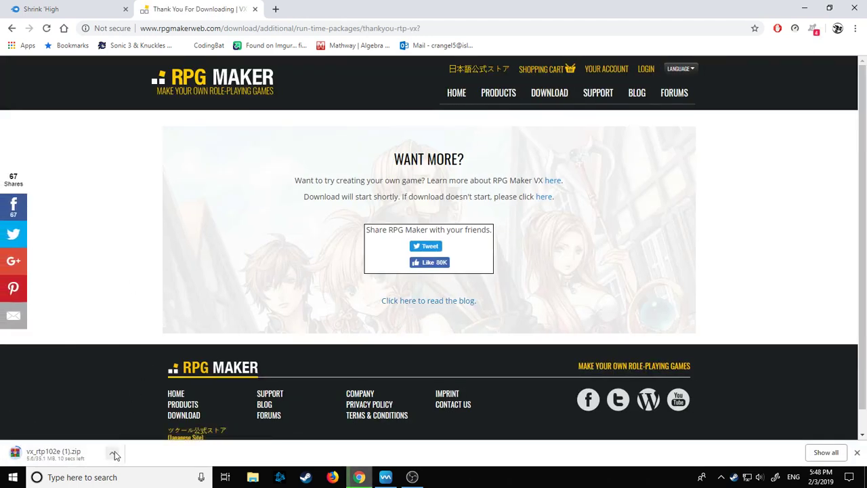
Show Chrome's download actions for the vx_rtp102e (1).zip entry.
{"action": "left_click", "coordinate": [114, 453]}
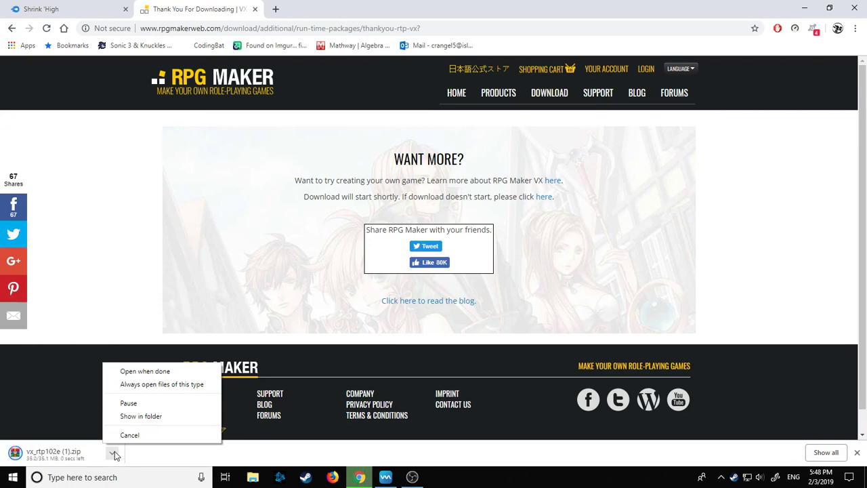
{"action": "mouse_move", "coordinate": [237, 323]}
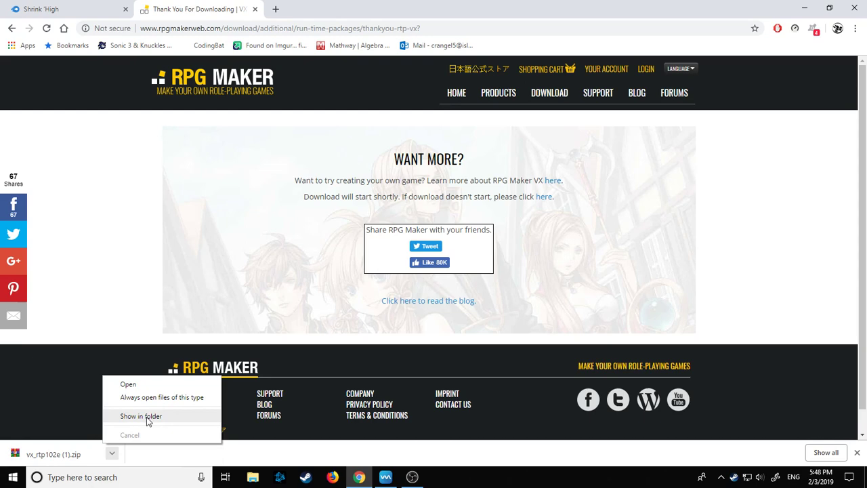
Reveal the downloaded vx_rtp102e (1) zip in File Explorer's Downloads folder.
{"action": "left_click", "coordinate": [130, 433]}
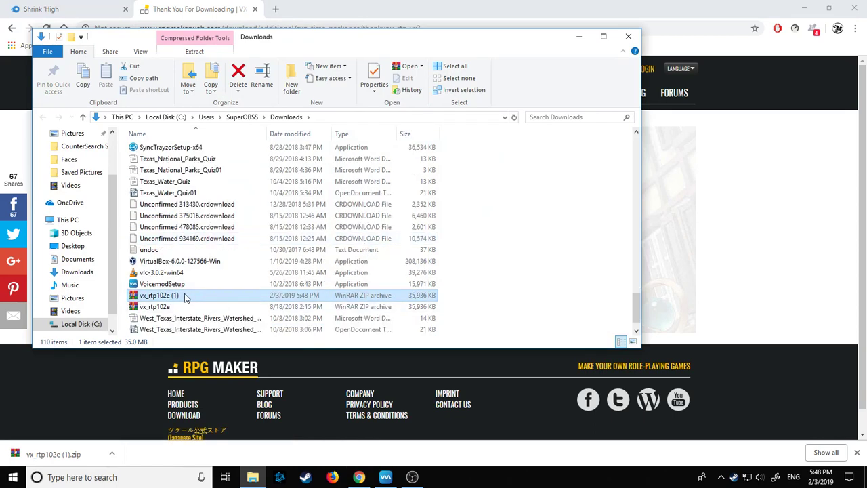
{"action": "mouse_move", "coordinate": [160, 295]}
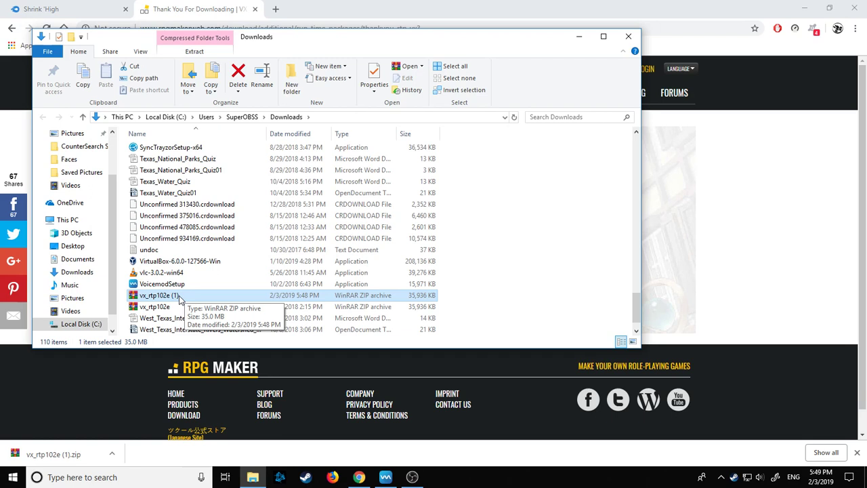
{"action": "mouse_move", "coordinate": [142, 337]}
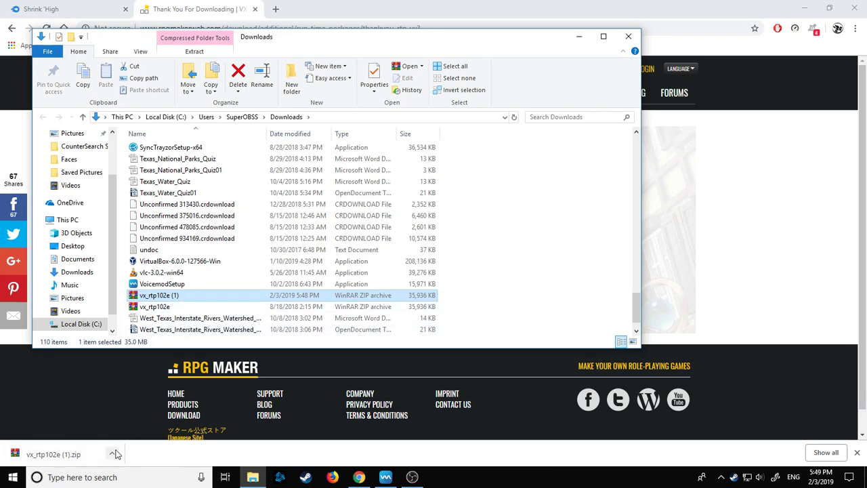
{"action": "left_click", "coordinate": [111, 454]}
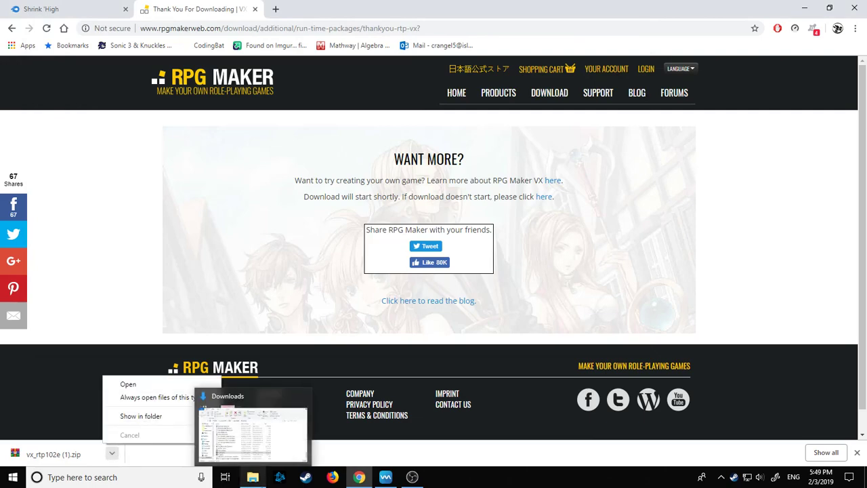
Extract the RTP zip with WinRAR into the Desktop\ShrinkHigh2 folder.
{"action": "right_click", "coordinate": [156, 296]}
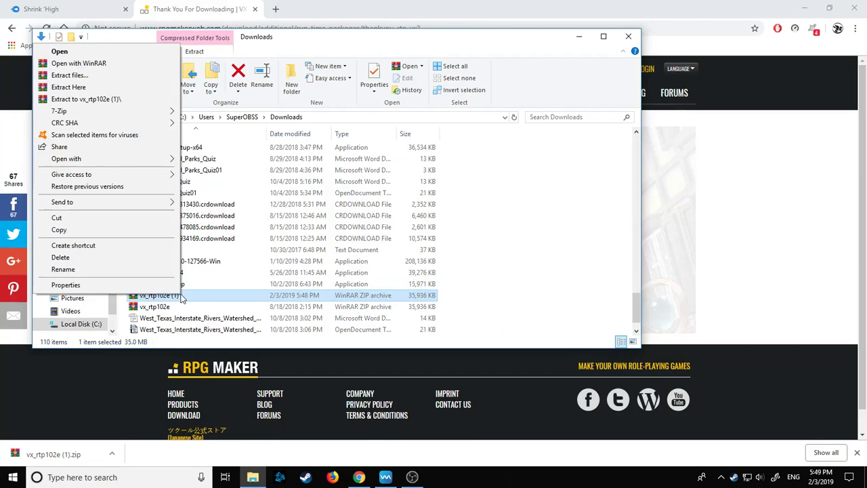
{"action": "mouse_move", "coordinate": [138, 122]}
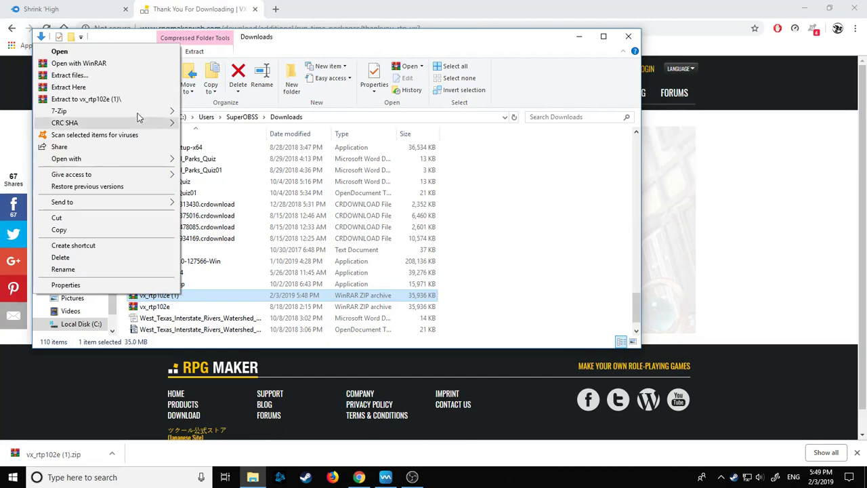
{"action": "mouse_move", "coordinate": [69, 76]}
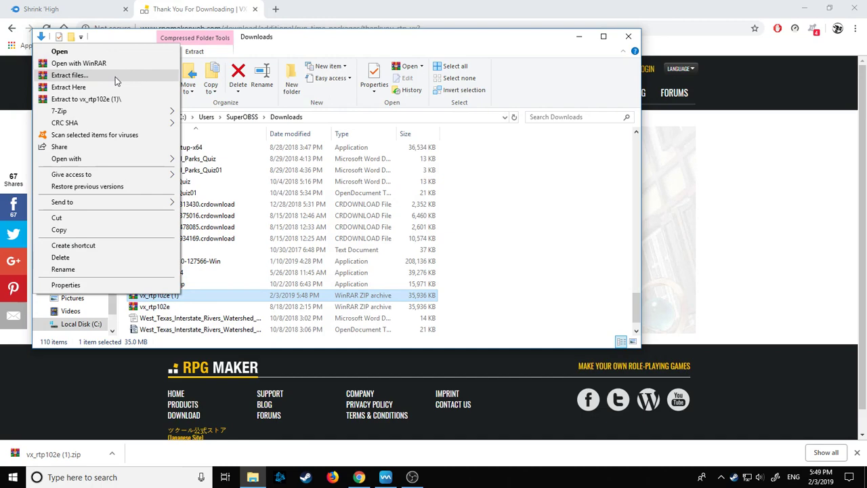
{"action": "left_click", "coordinate": [70, 76]}
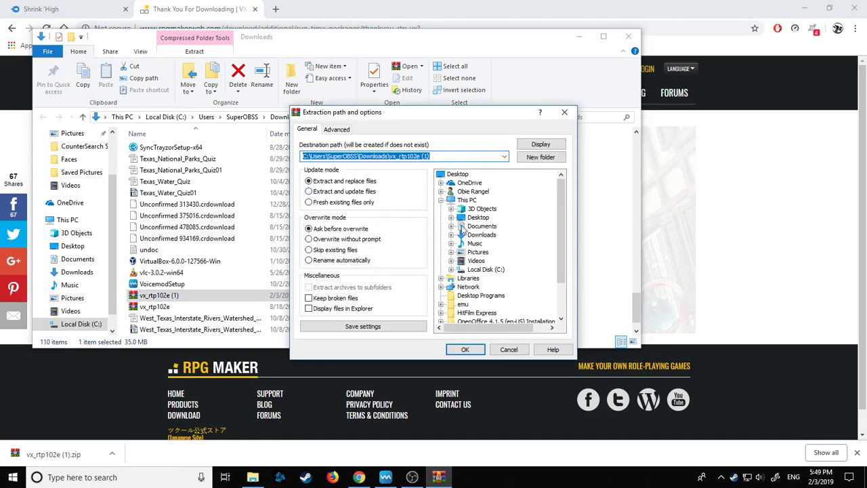
{"action": "mouse_move", "coordinate": [504, 219]}
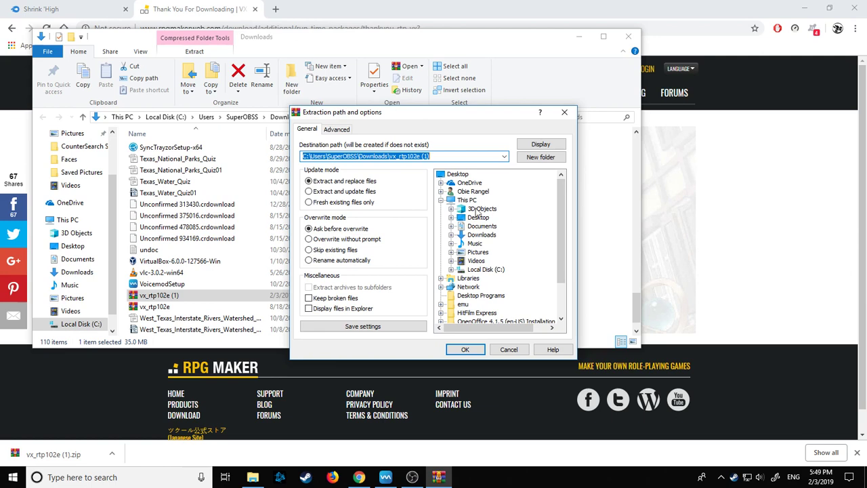
{"action": "mouse_move", "coordinate": [485, 211]}
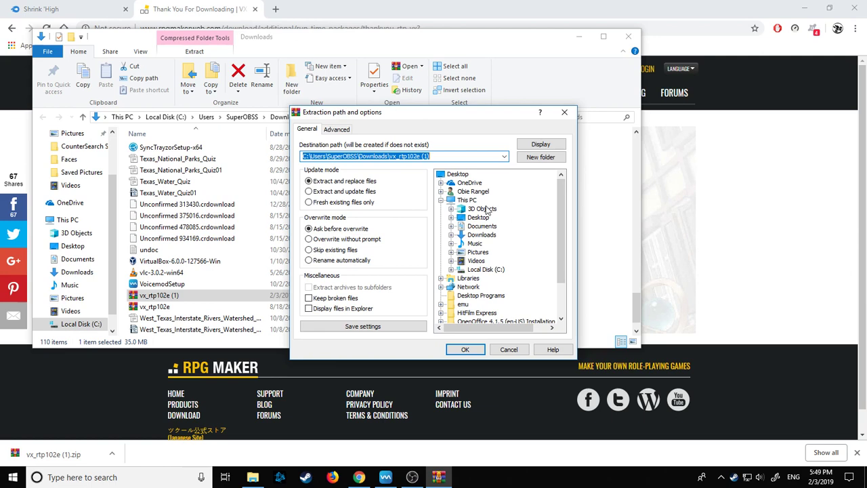
{"action": "scroll", "scroll_direction": "down", "scroll_amount": 3}
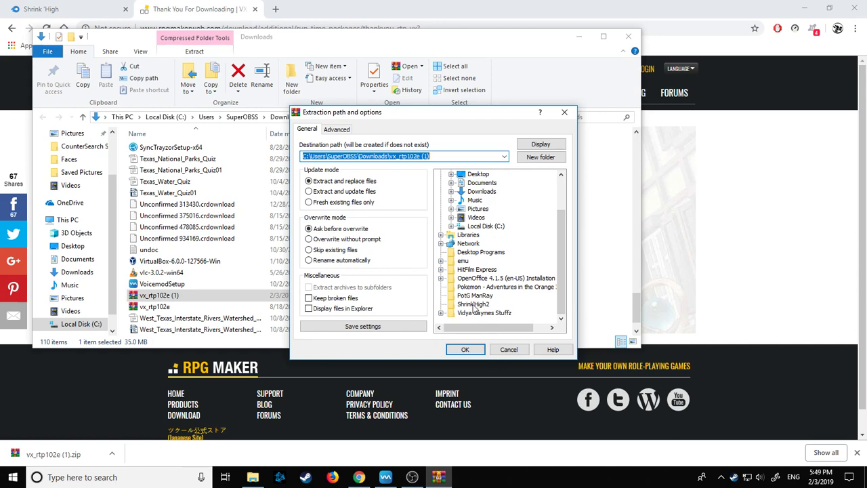
{"action": "left_click", "coordinate": [474, 303]}
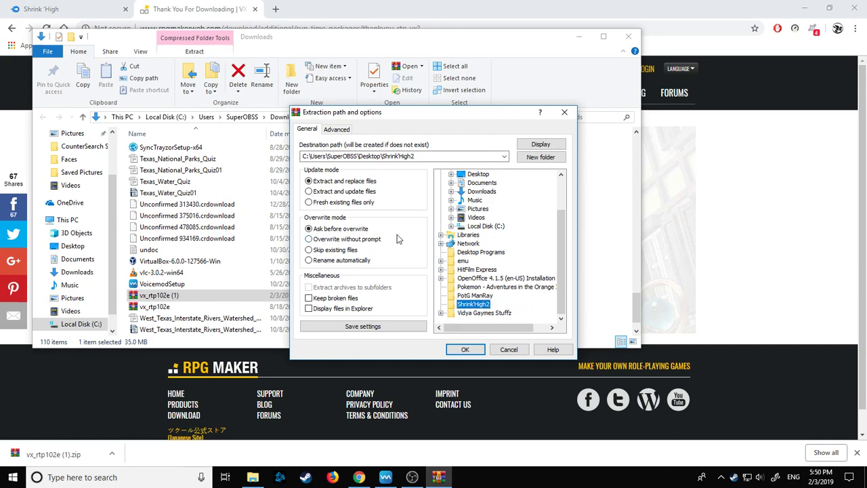
{"action": "left_click", "coordinate": [309, 181]}
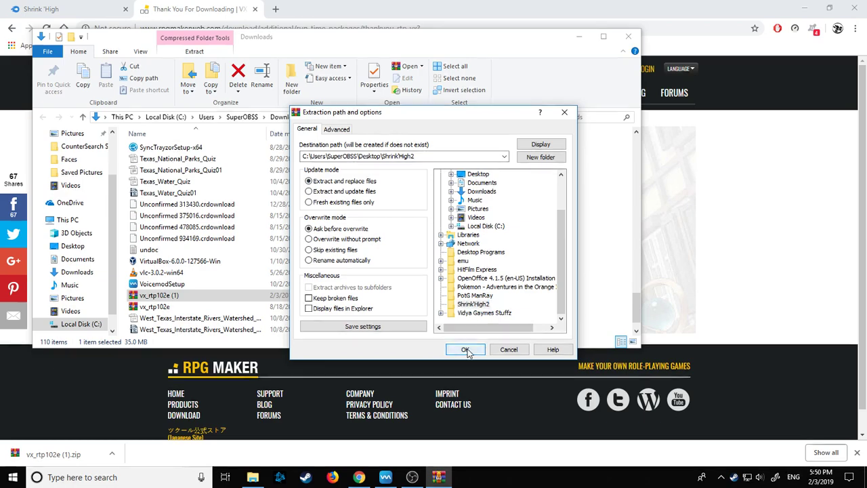
{"action": "left_click", "coordinate": [464, 350]}
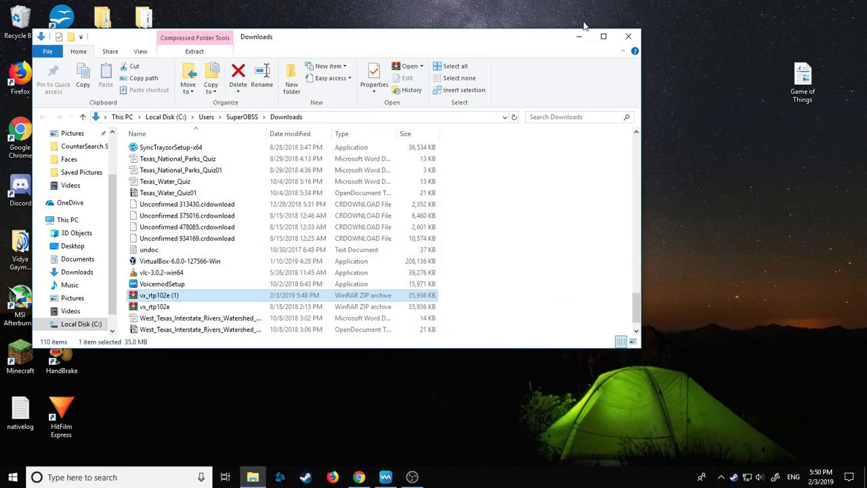
{"action": "mouse_move", "coordinate": [627, 35]}
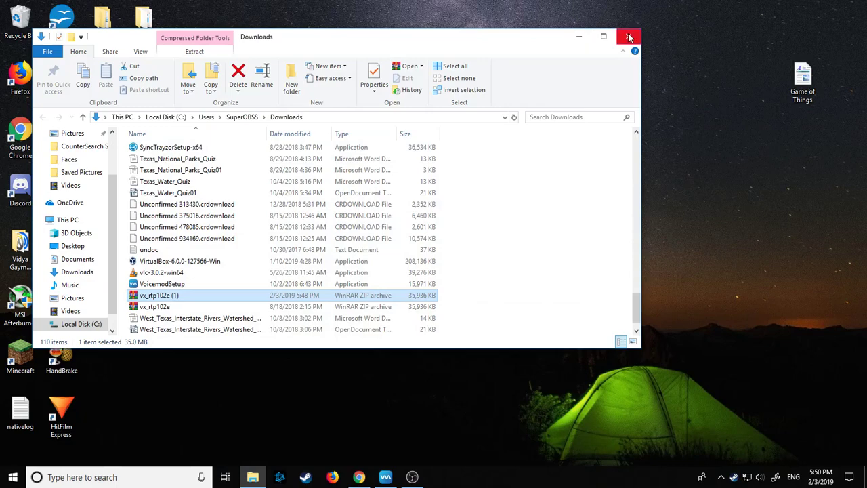
Launch Setup from the RPGVX_RTP folder inside the desktop Shrink High2 folder.
{"action": "left_click", "coordinate": [629, 36]}
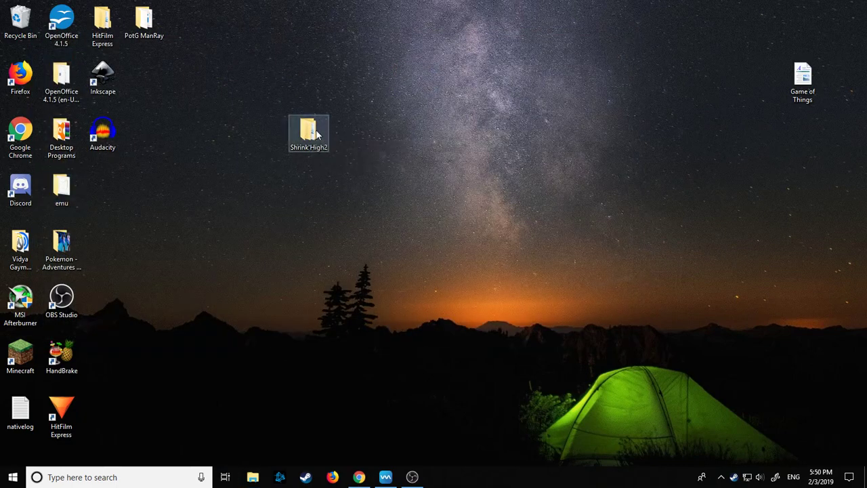
{"action": "double_click", "coordinate": [309, 133]}
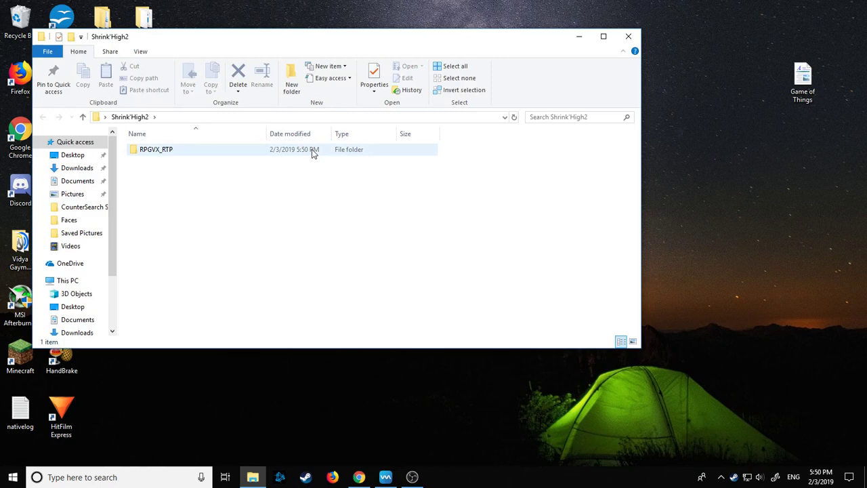
{"action": "double_click", "coordinate": [156, 149]}
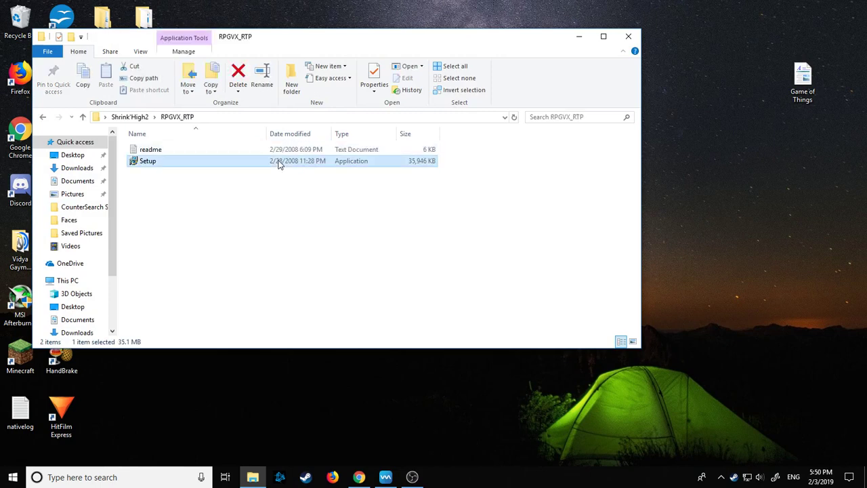
{"action": "double_click", "coordinate": [146, 160]}
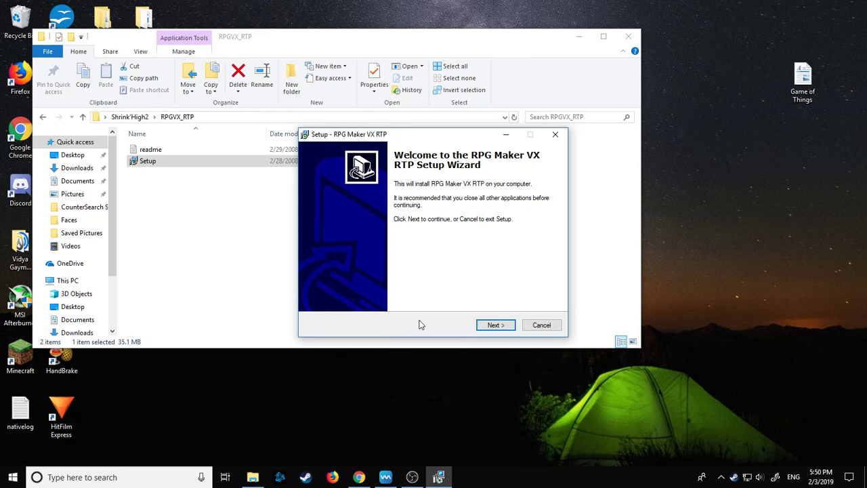
{"action": "mouse_move", "coordinate": [496, 325]}
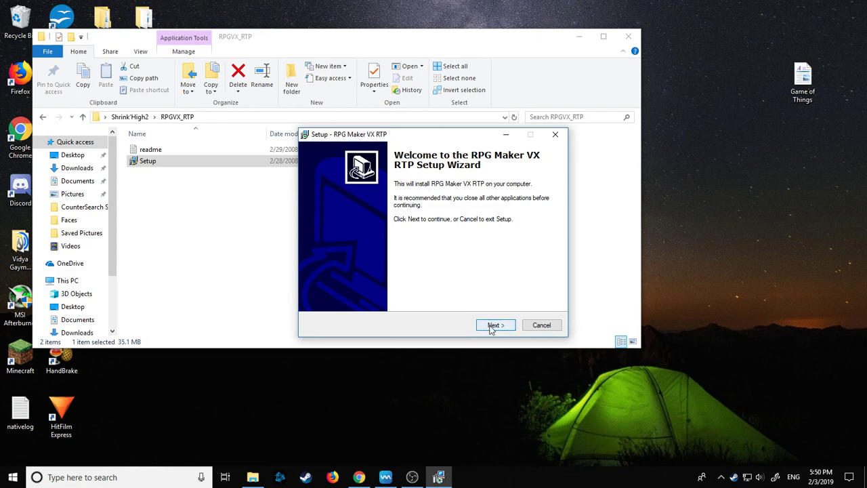
Install the RPG Maker VX RTP to the default Common Files location and finish the wizard.
{"action": "left_click", "coordinate": [496, 325]}
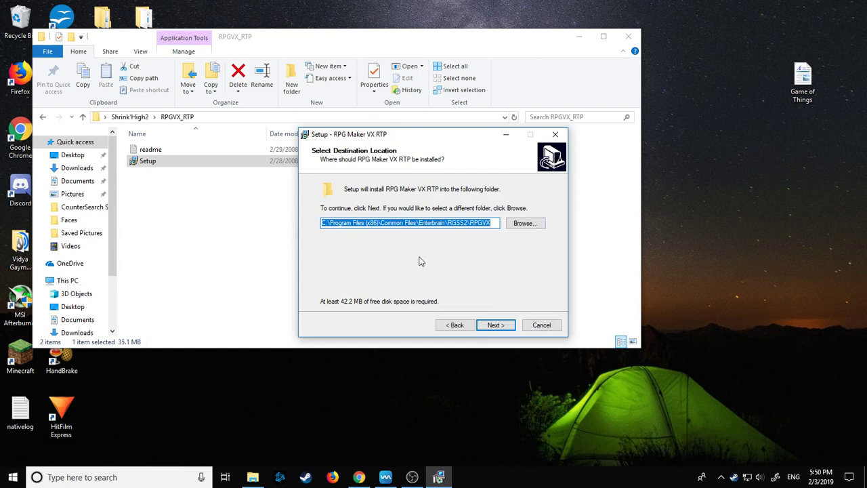
{"action": "mouse_move", "coordinate": [352, 223]}
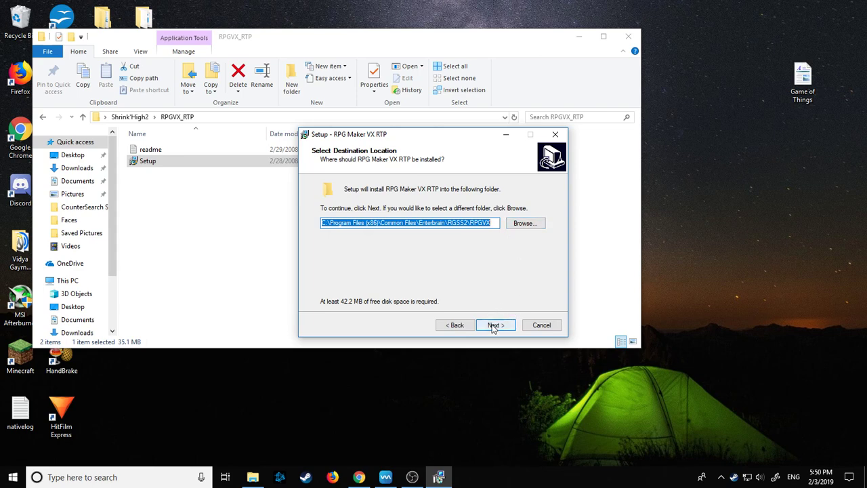
{"action": "left_click", "coordinate": [496, 325]}
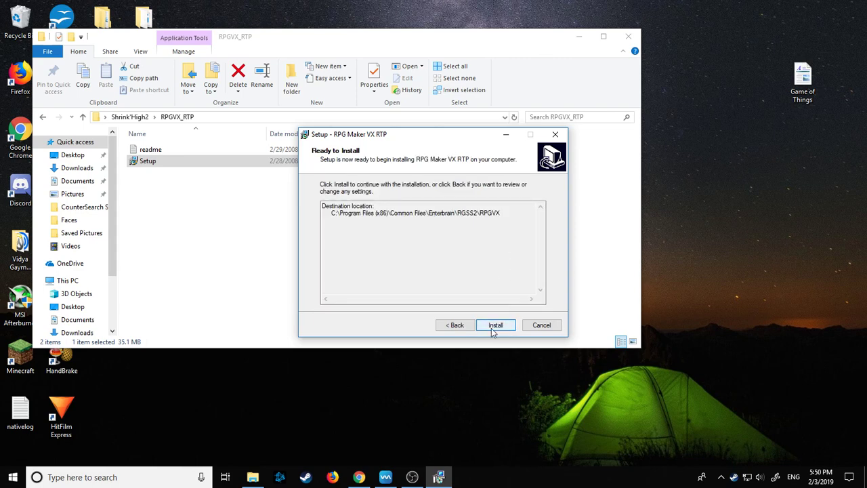
{"action": "left_click", "coordinate": [496, 325]}
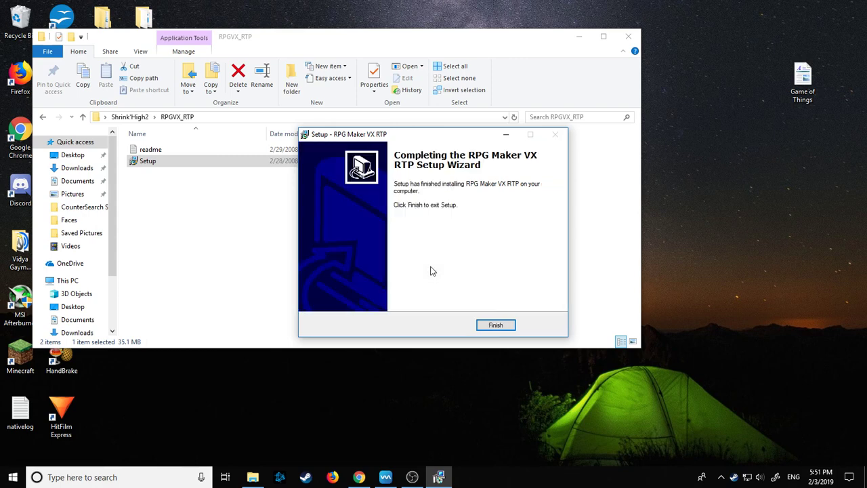
{"action": "left_click", "coordinate": [496, 325]}
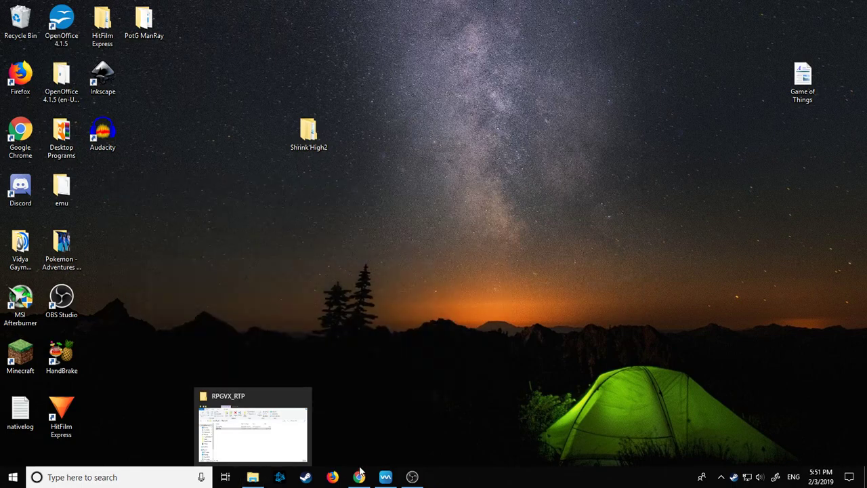
Start the 404.74MB Shrink 'High zip download from its MediaFire page.
{"action": "left_click", "coordinate": [358, 477]}
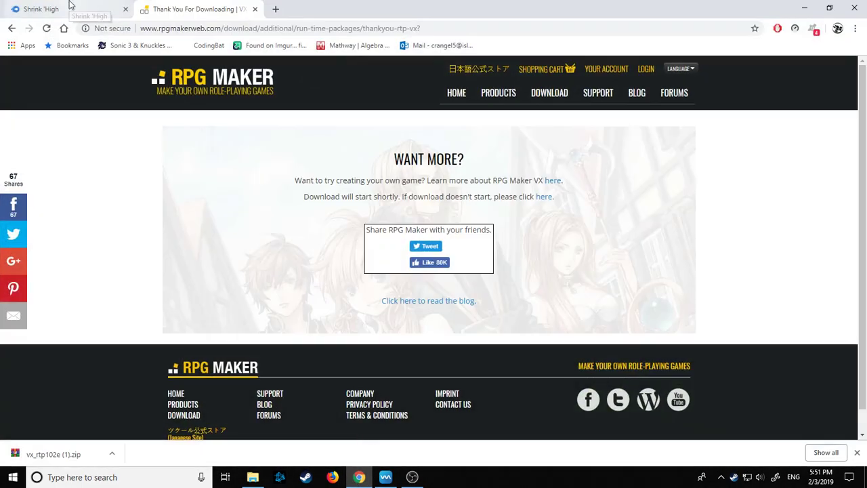
{"action": "left_click", "coordinate": [40, 9]}
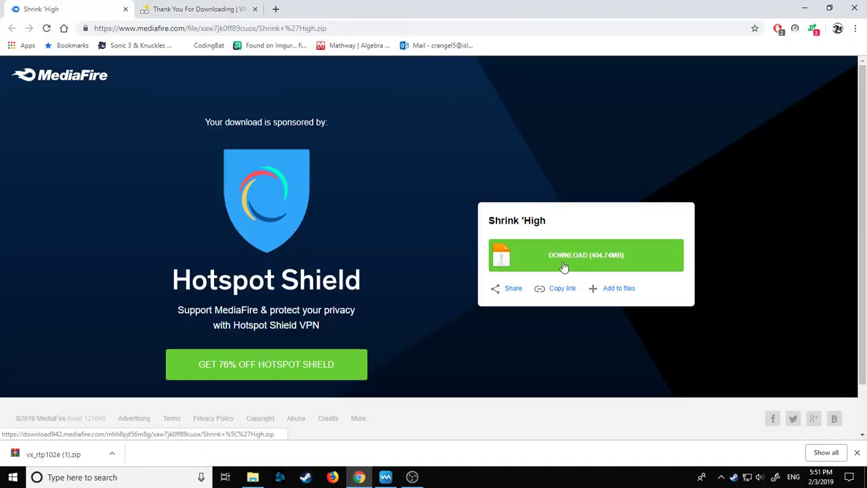
{"action": "left_click", "coordinate": [586, 255]}
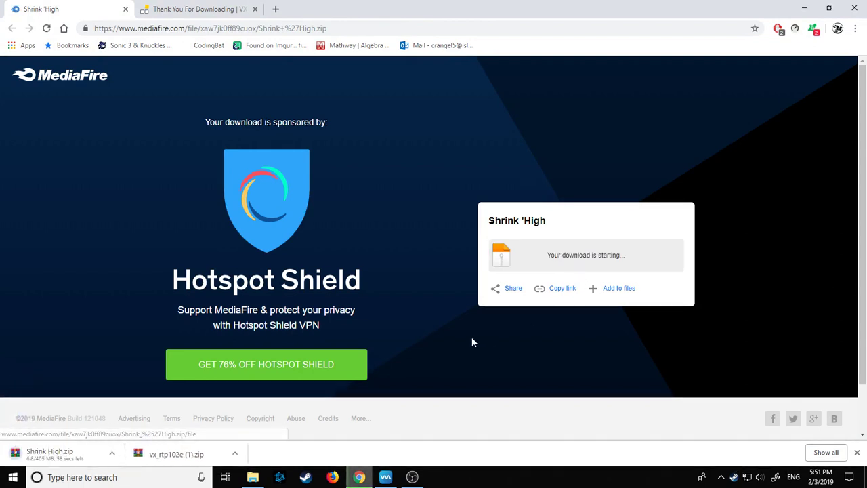
{"action": "mouse_move", "coordinate": [420, 269]}
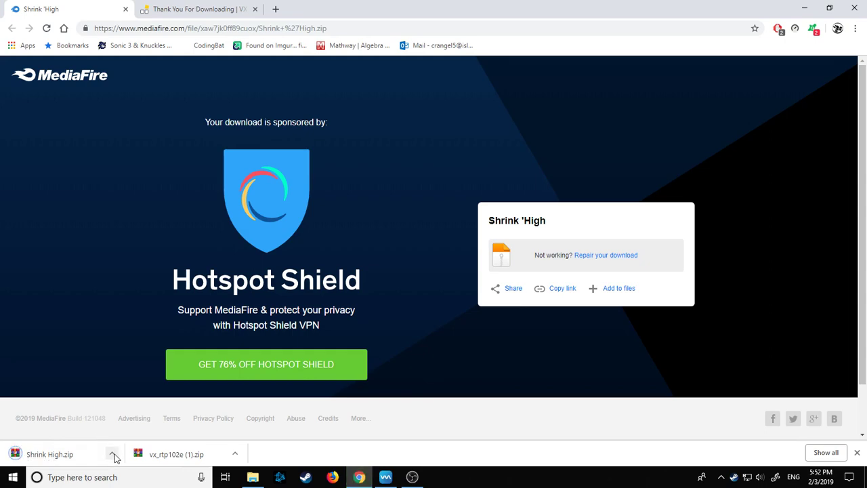
Reveal the finished Shrink High.zip in Downloads and bring up its actions.
{"action": "left_click", "coordinate": [112, 454]}
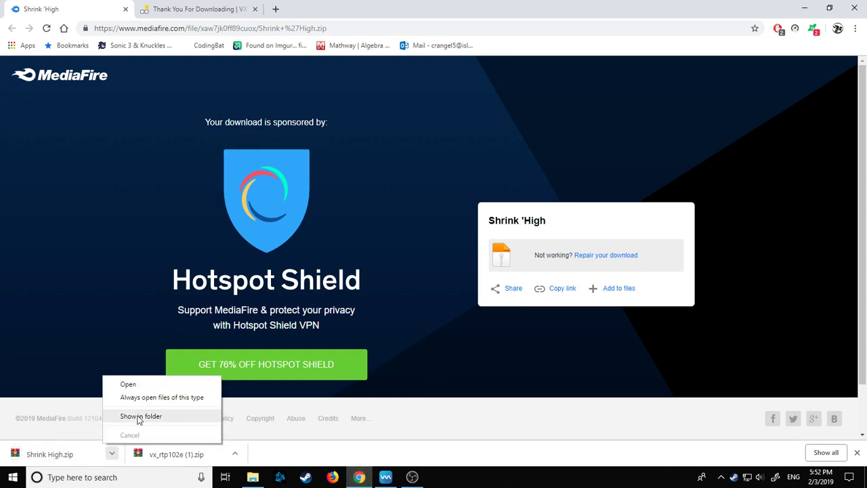
{"action": "left_click", "coordinate": [141, 416]}
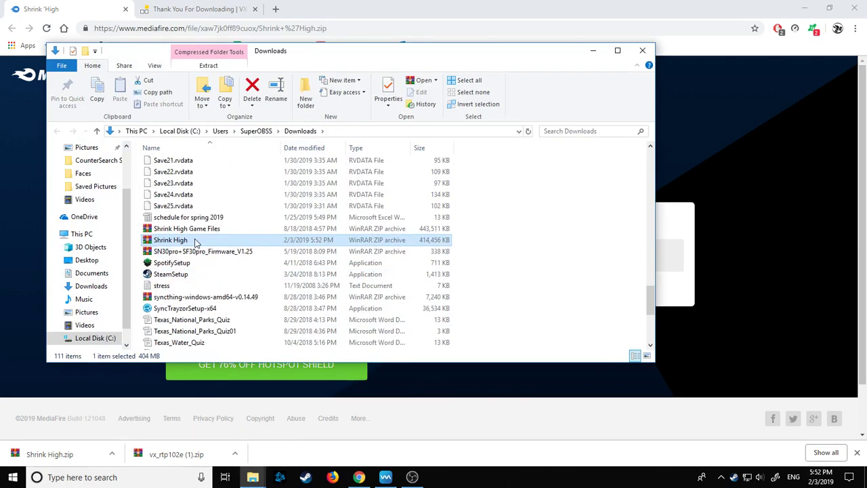
{"action": "right_click", "coordinate": [171, 240]}
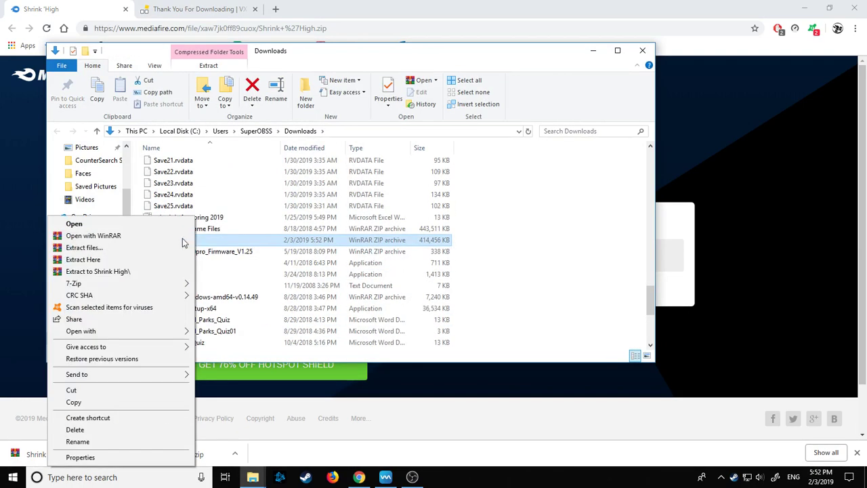
Extract the Shrink High zip with WinRAR into the desktop Shrink High2 folder.
{"action": "left_click", "coordinate": [97, 271]}
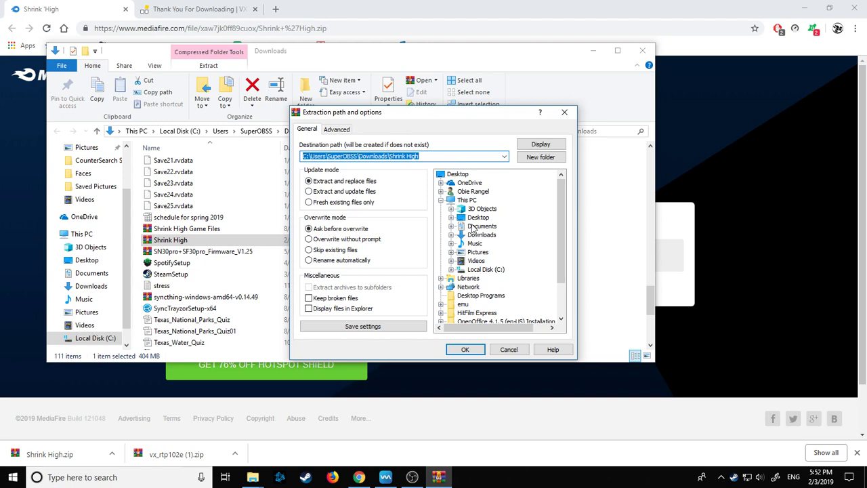
{"action": "scroll", "scroll_direction": "down", "scroll_amount": 3}
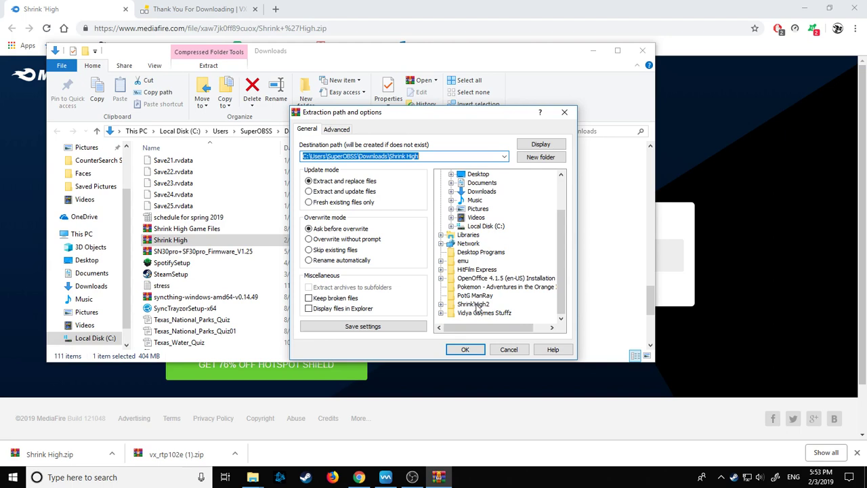
{"action": "left_click", "coordinate": [474, 303]}
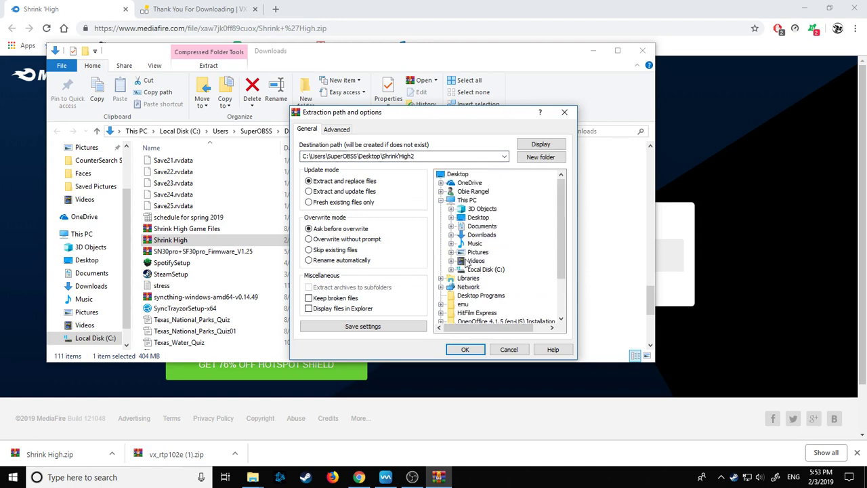
{"action": "left_click", "coordinate": [309, 181]}
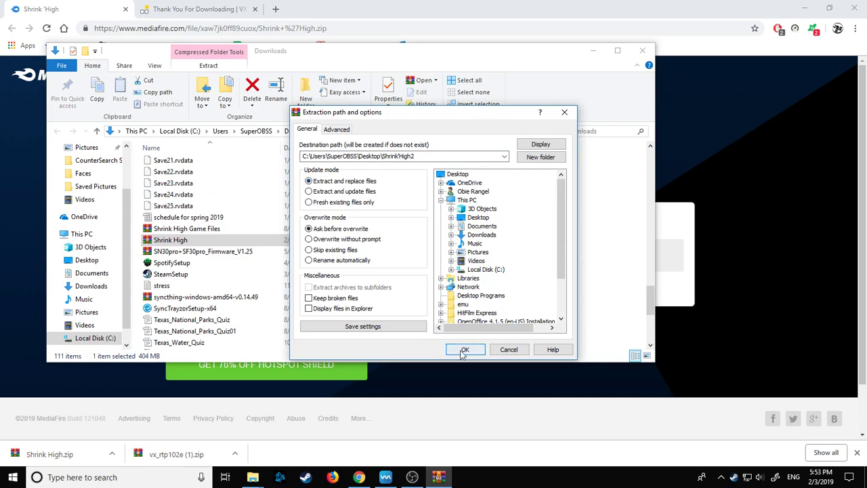
{"action": "left_click", "coordinate": [465, 350]}
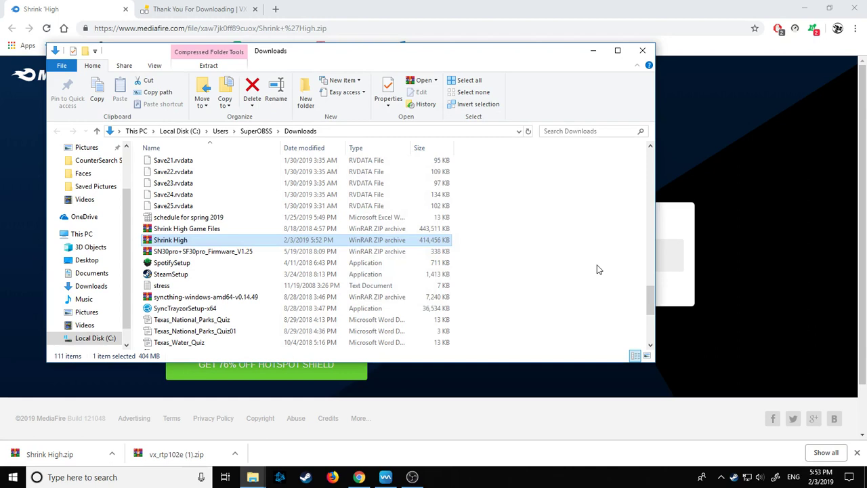
{"action": "mouse_move", "coordinate": [556, 239]}
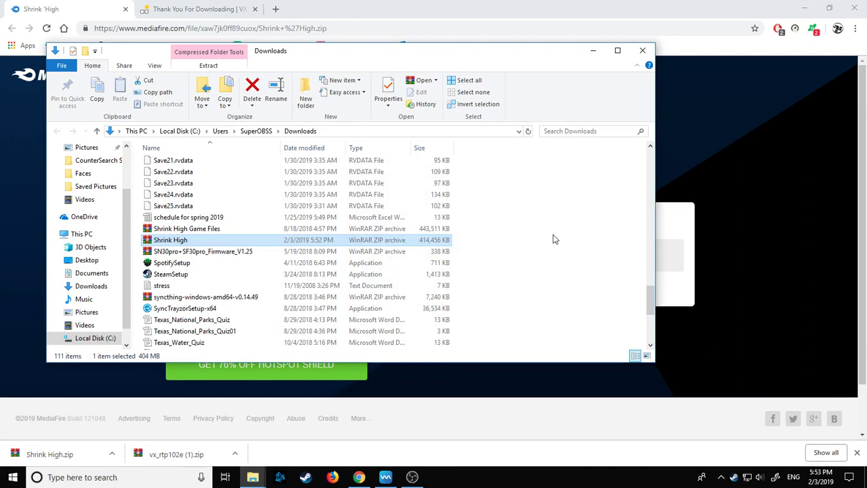
{"action": "mouse_move", "coordinate": [580, 73]}
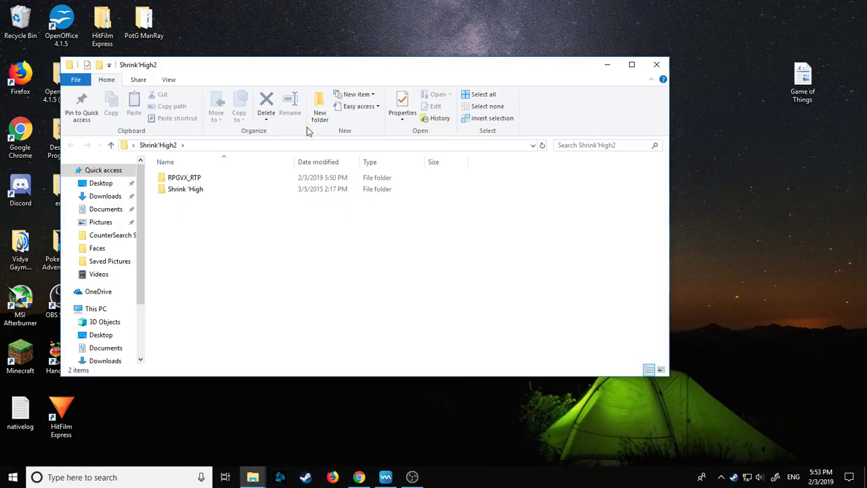
Show the Audio, Graphics and Game files inside the extracted Shrink 'High folder.
{"action": "double_click", "coordinate": [185, 189]}
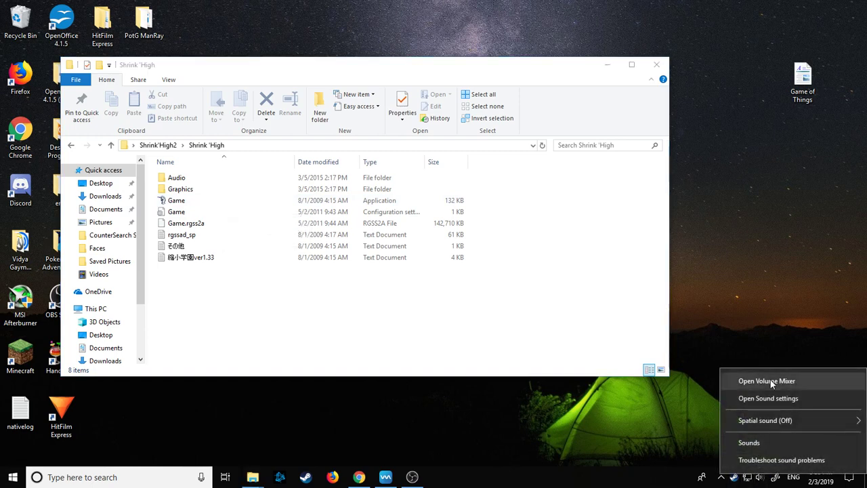
Show the Windows Volume Mixer beside the Explorer window listing the Shrink 'High game files.
{"action": "left_click", "coordinate": [767, 380]}
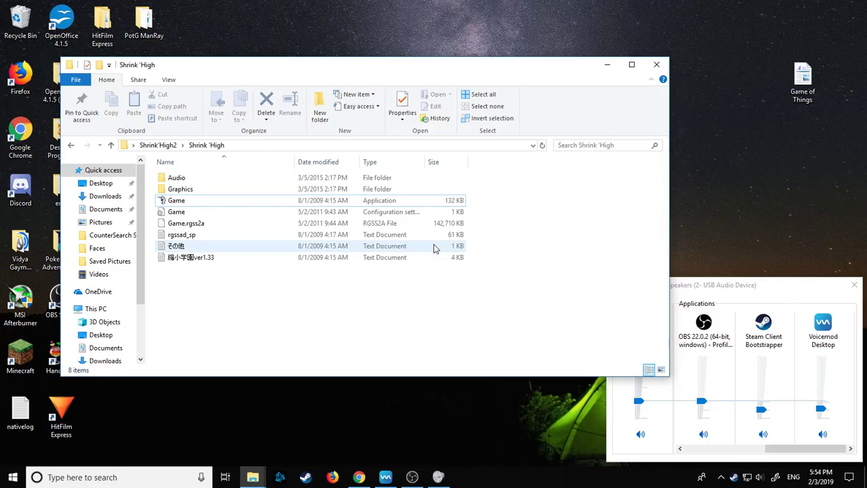
{"action": "left_click", "coordinate": [371, 306]}
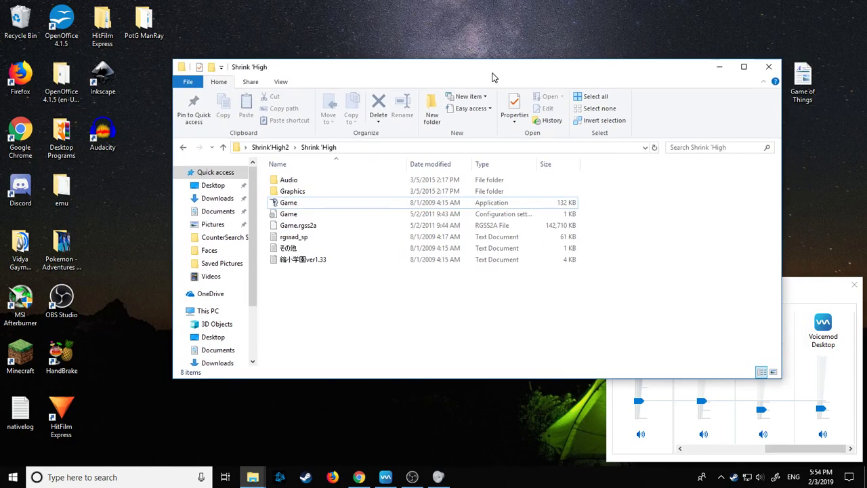
{"action": "mouse_move", "coordinate": [119, 179]}
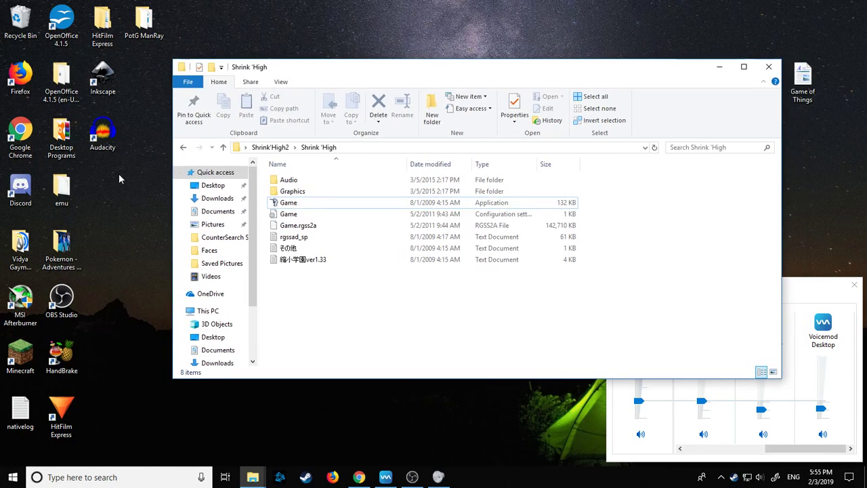
Close the Shrink 'High game folder window, leaving Volume Mixer open on the desktop.
{"action": "left_click", "coordinate": [312, 203]}
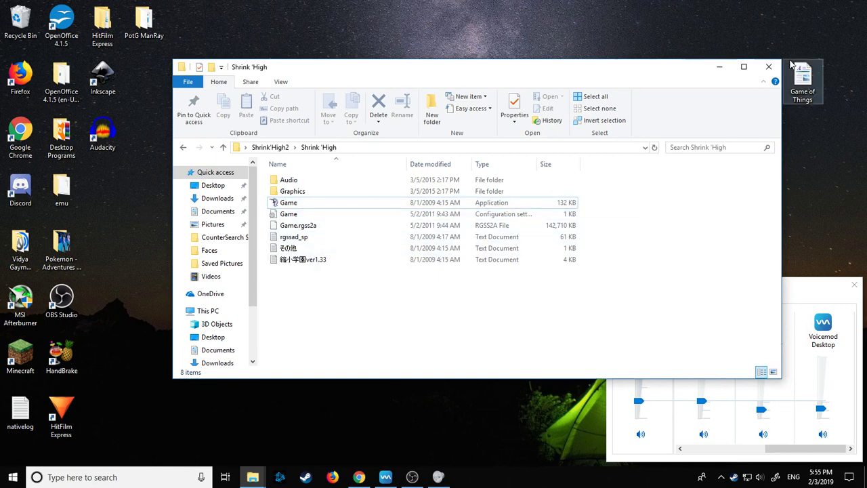
{"action": "mouse_move", "coordinate": [770, 68]}
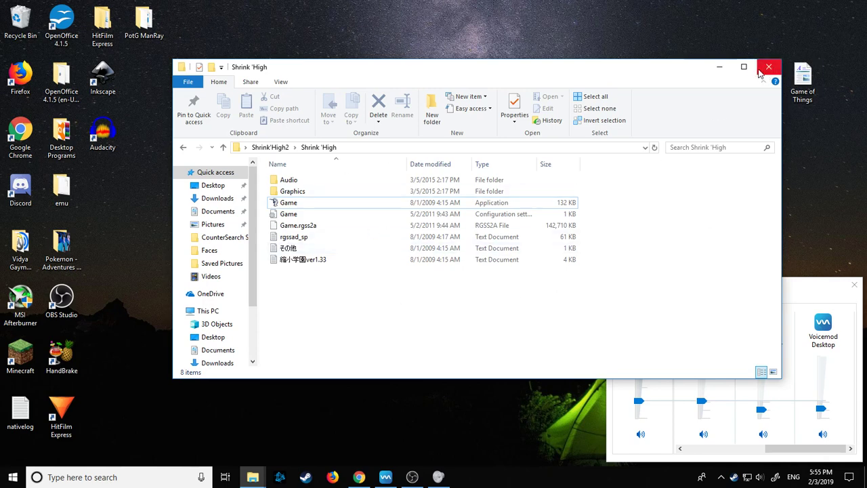
{"action": "left_click", "coordinate": [769, 67]}
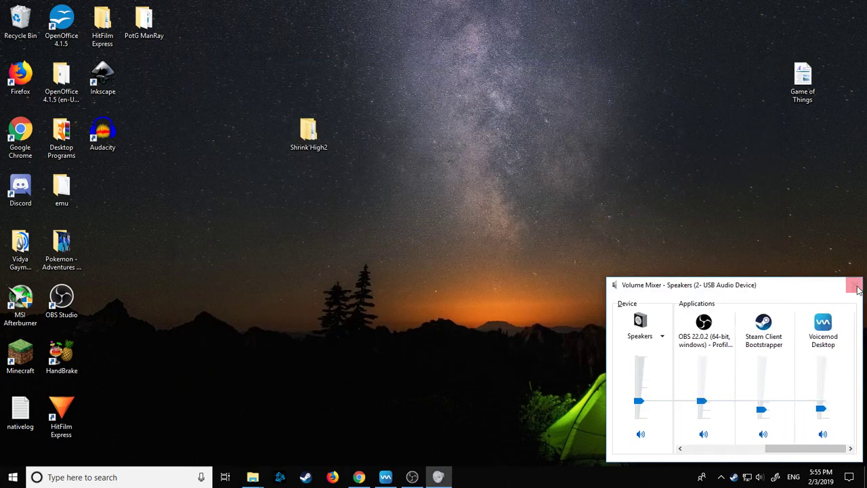
Close Volume Mixer and reopen the desktop Shrink High2 folder showing the Game application.
{"action": "left_click", "coordinate": [853, 285]}
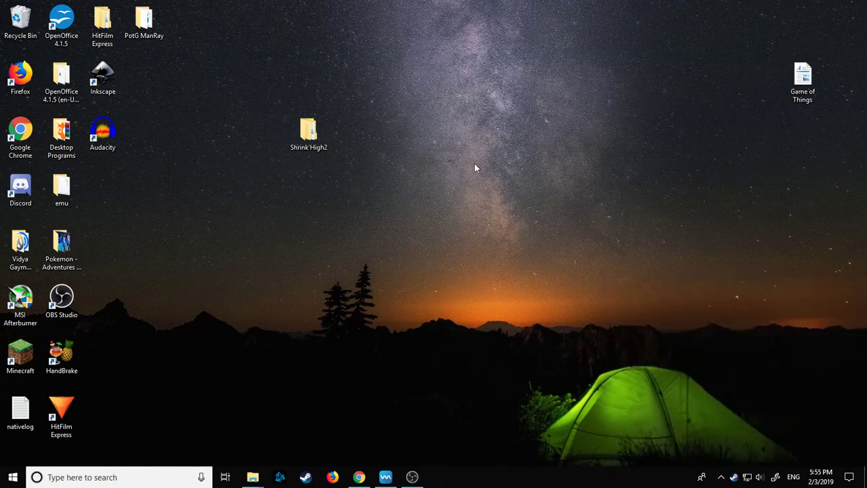
{"action": "left_click", "coordinate": [309, 129]}
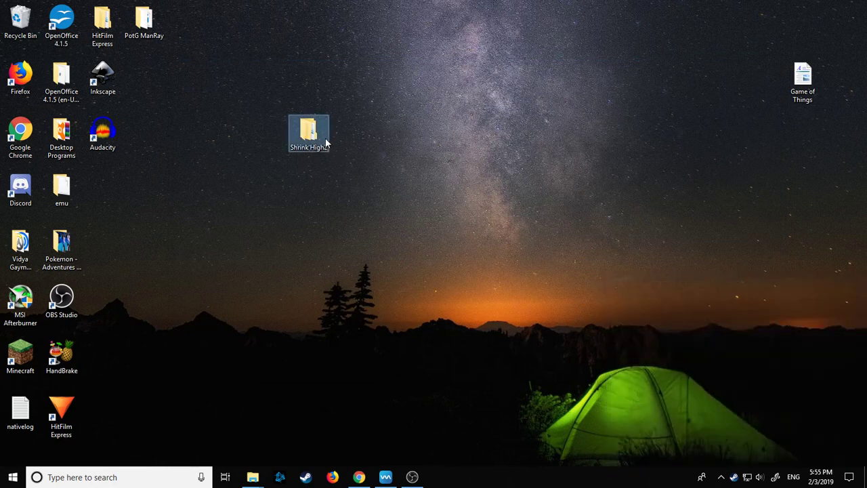
{"action": "double_click", "coordinate": [309, 133]}
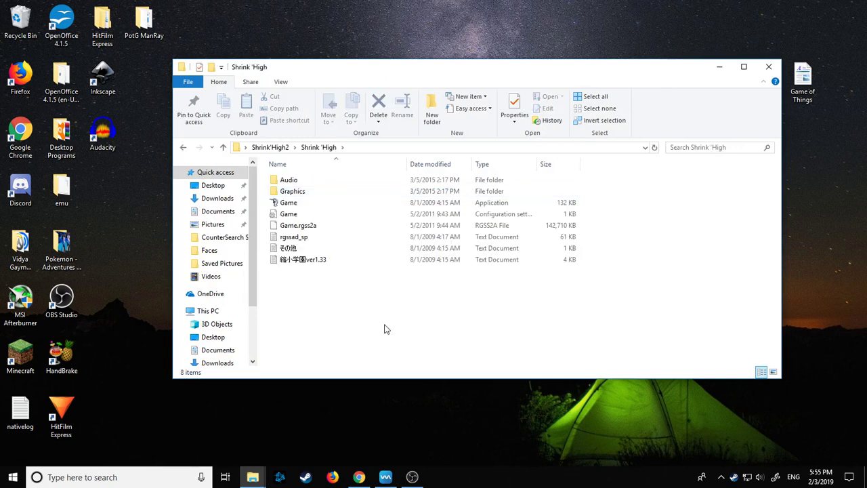
{"action": "mouse_move", "coordinate": [358, 331]}
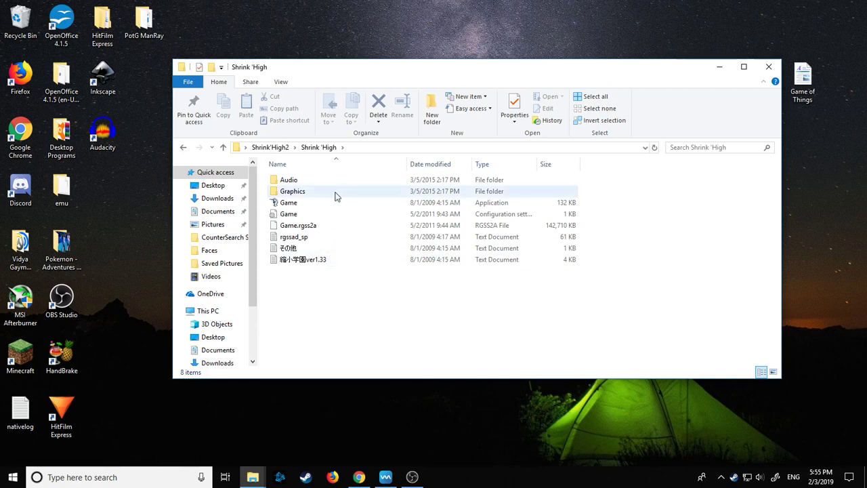
Look inside the Graphics folder and its Pictures subfolder, then return to the Shrink 'High folder.
{"action": "double_click", "coordinate": [293, 191]}
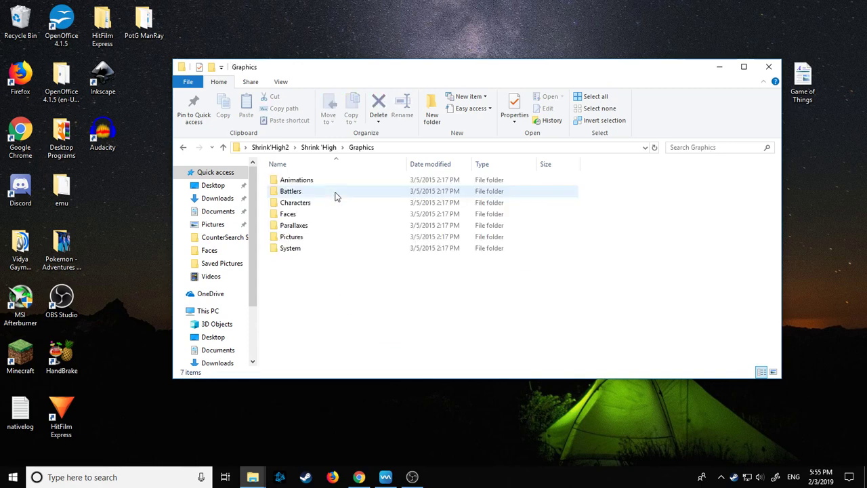
{"action": "left_click", "coordinate": [291, 236]}
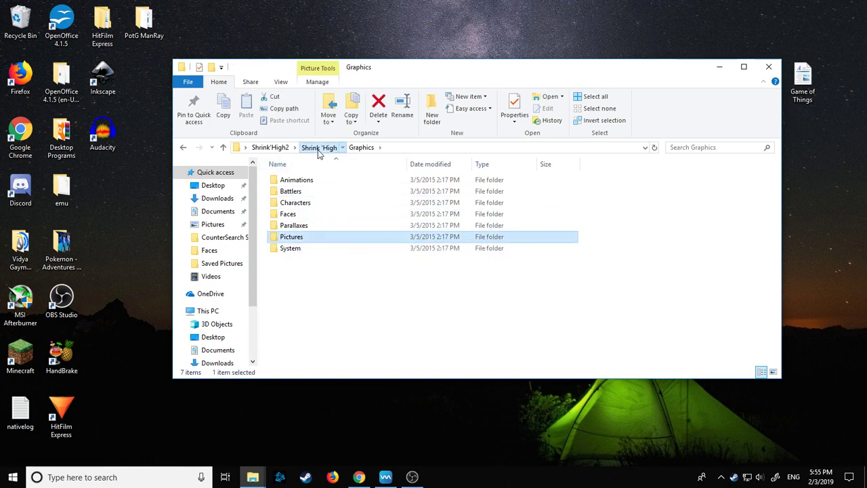
{"action": "left_click", "coordinate": [319, 146]}
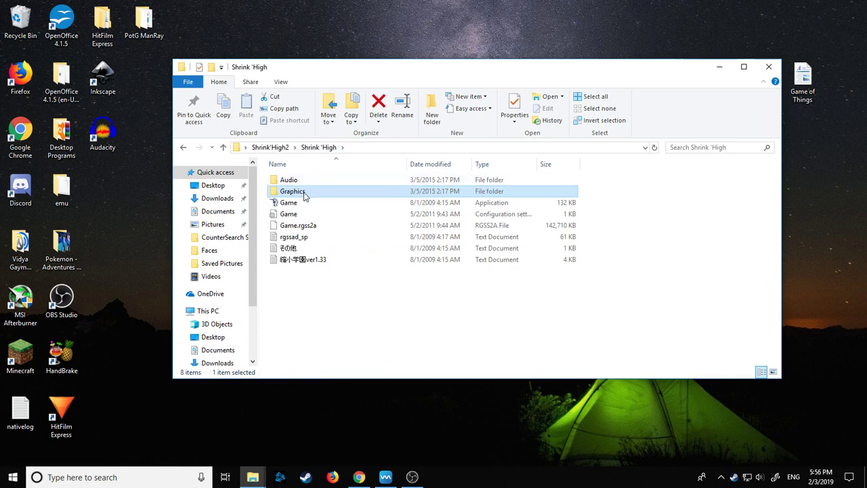
{"action": "mouse_move", "coordinate": [386, 325]}
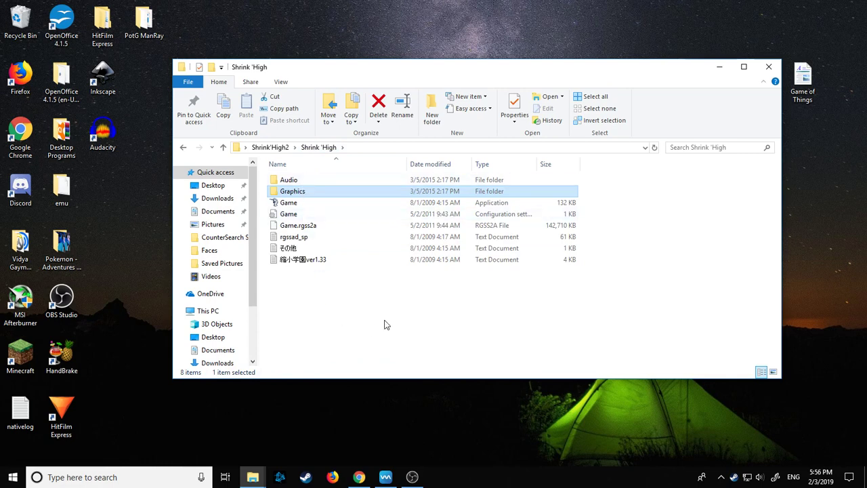
{"action": "mouse_move", "coordinate": [360, 201]}
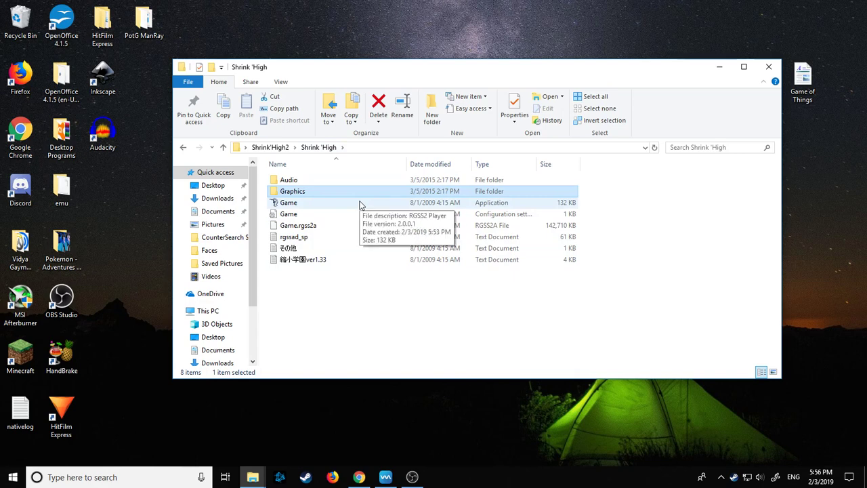
{"action": "mouse_move", "coordinate": [371, 198]}
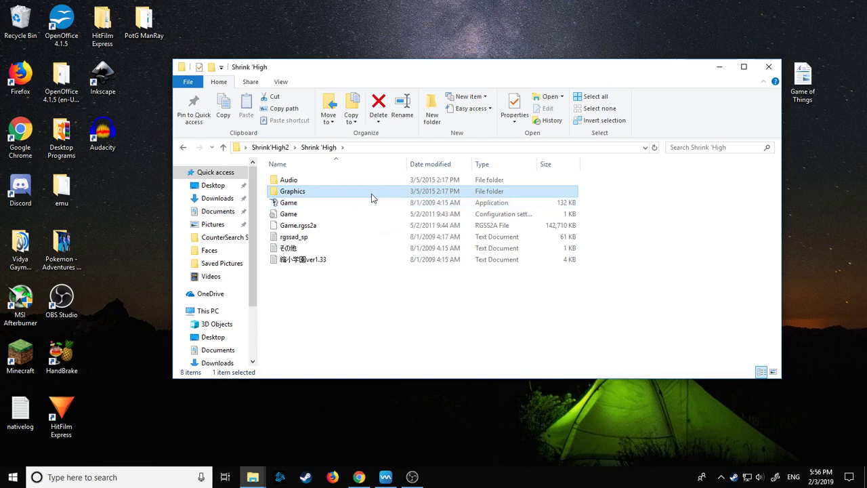
Revisit Graphics briefly, go back to the game folder and close the Explorer window.
{"action": "double_click", "coordinate": [292, 191]}
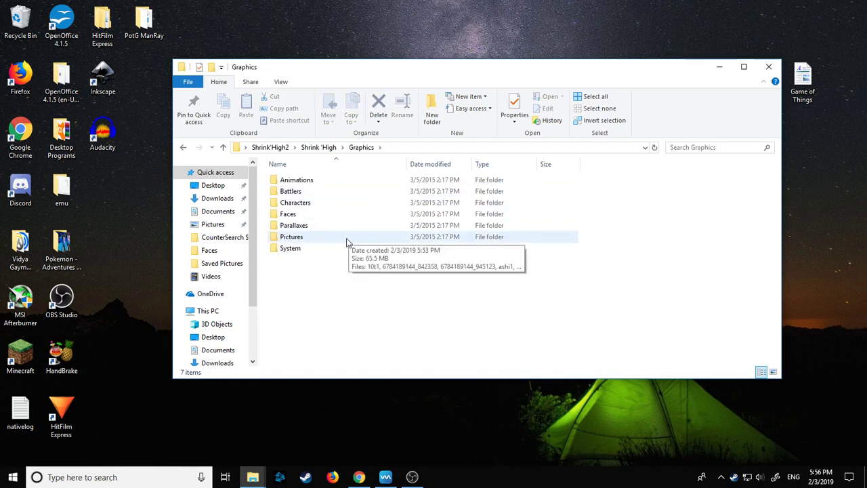
{"action": "left_click", "coordinate": [182, 146]}
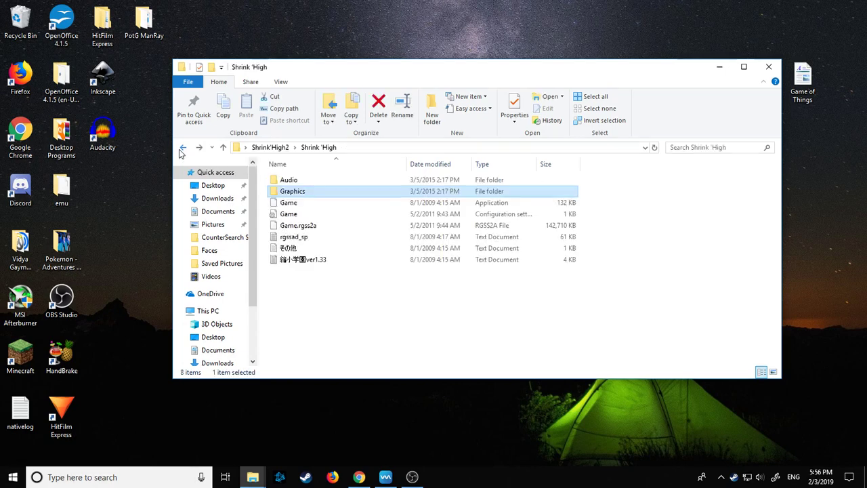
{"action": "left_click", "coordinate": [351, 325]}
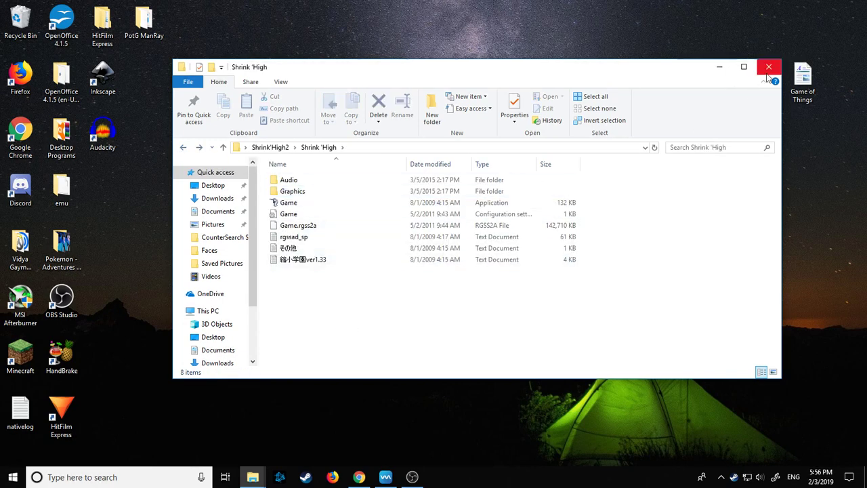
{"action": "left_click", "coordinate": [769, 66]}
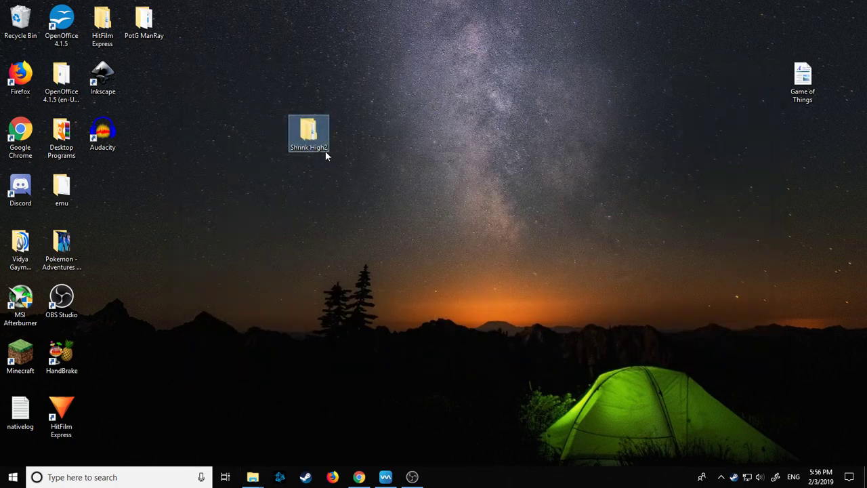